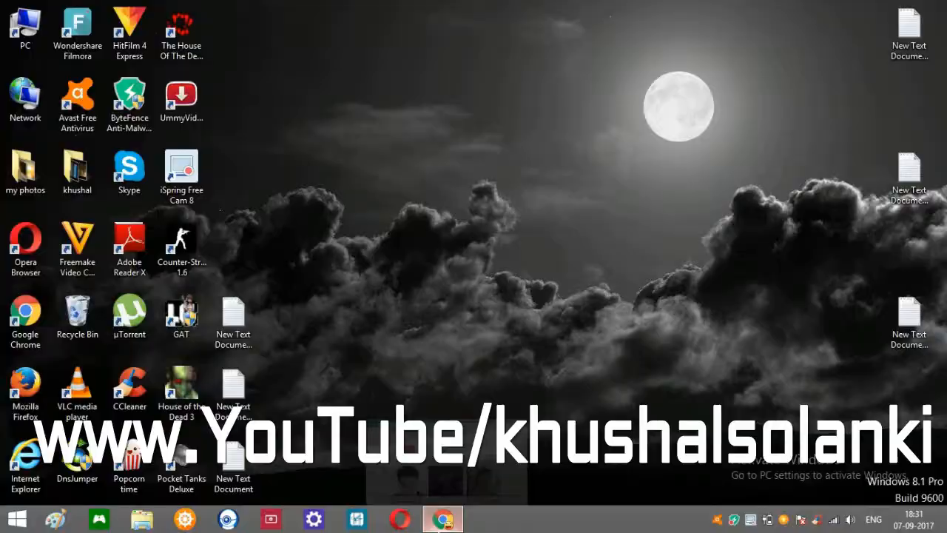
Step: Bring the Instagram profile forward in Chrome and open Edit Profile
left_click(443, 519)
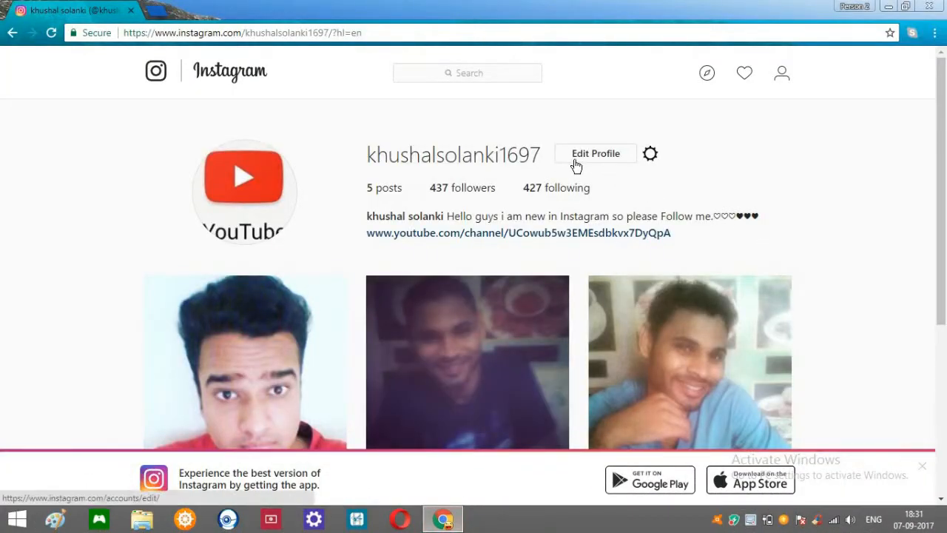
left_click(595, 153)
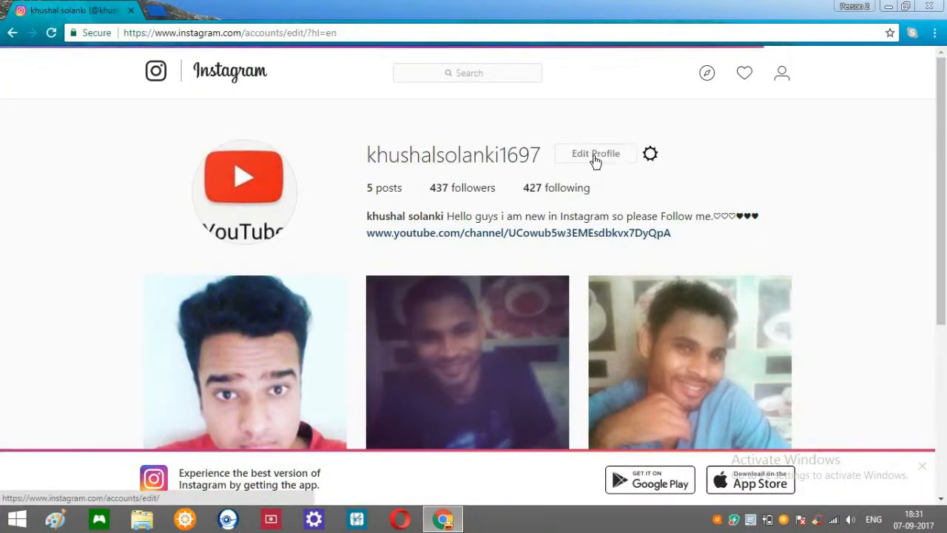
left_click(595, 153)
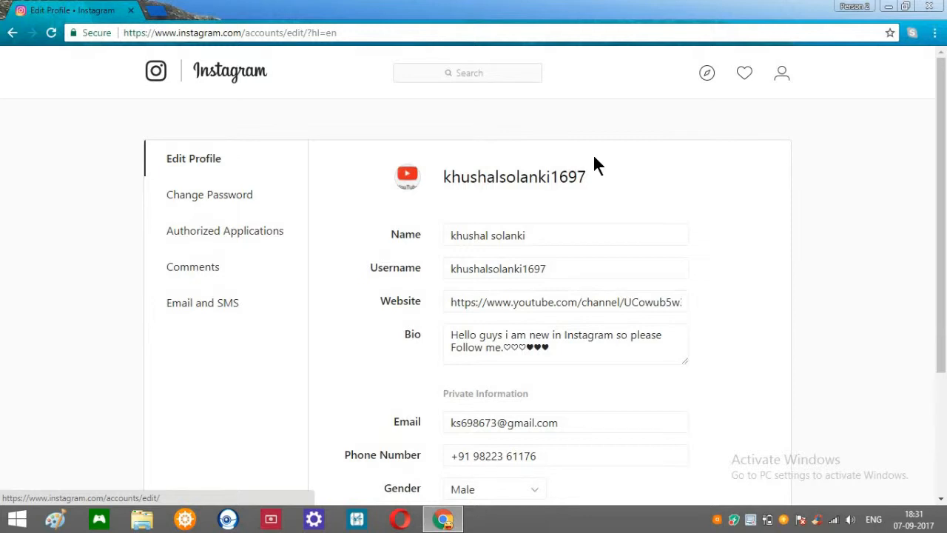
Step: On the Change Password page, enter the old password, then the new password twice
left_click(209, 195)
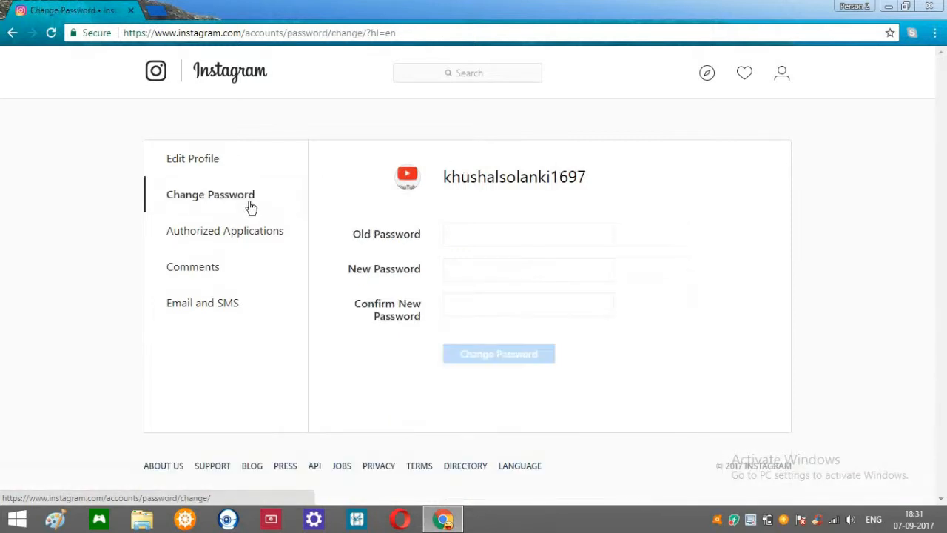
left_click(528, 235)
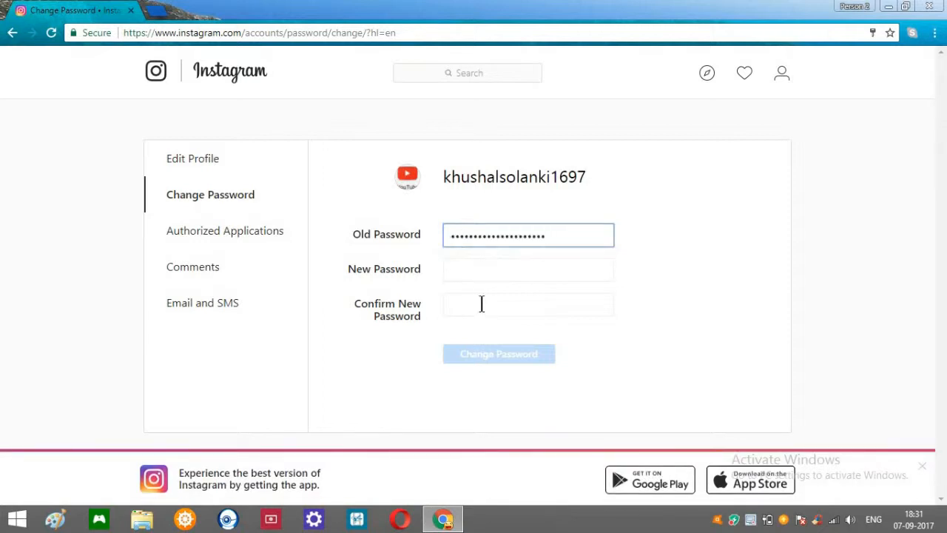
left_click(528, 270)
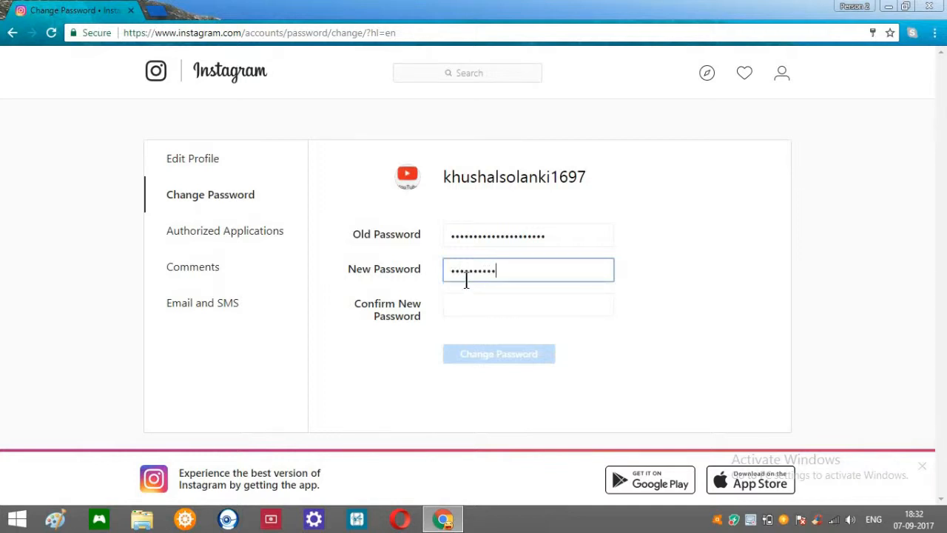
left_click(528, 305)
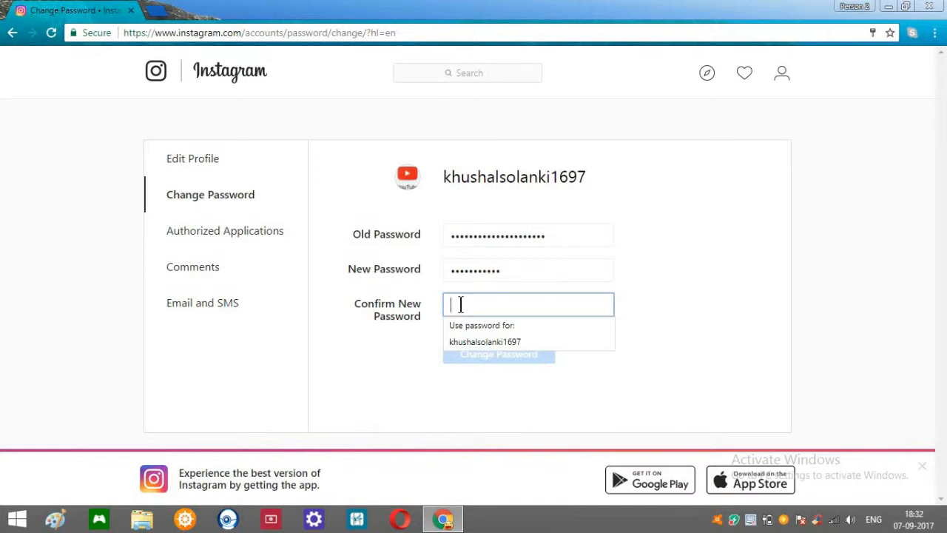
mouse_move(466, 305)
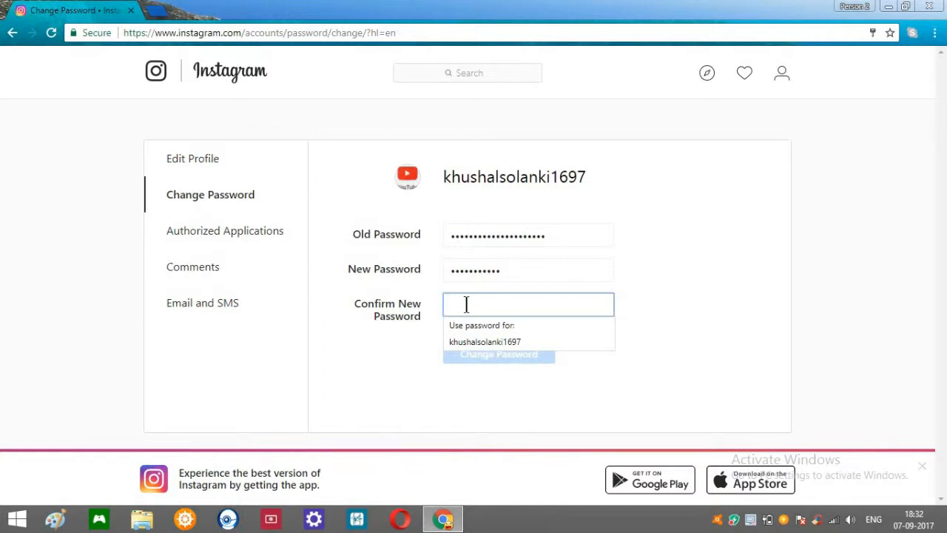
type("•••")
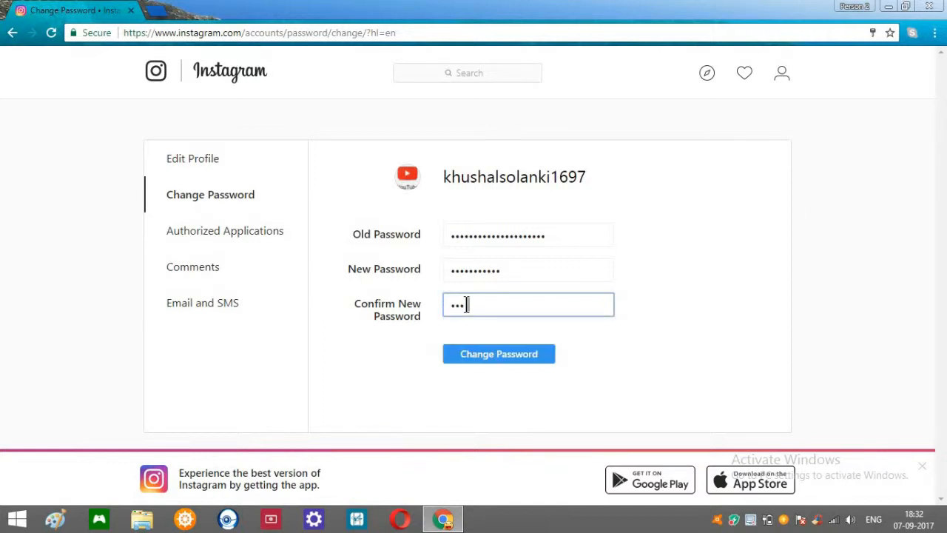
type("••••")
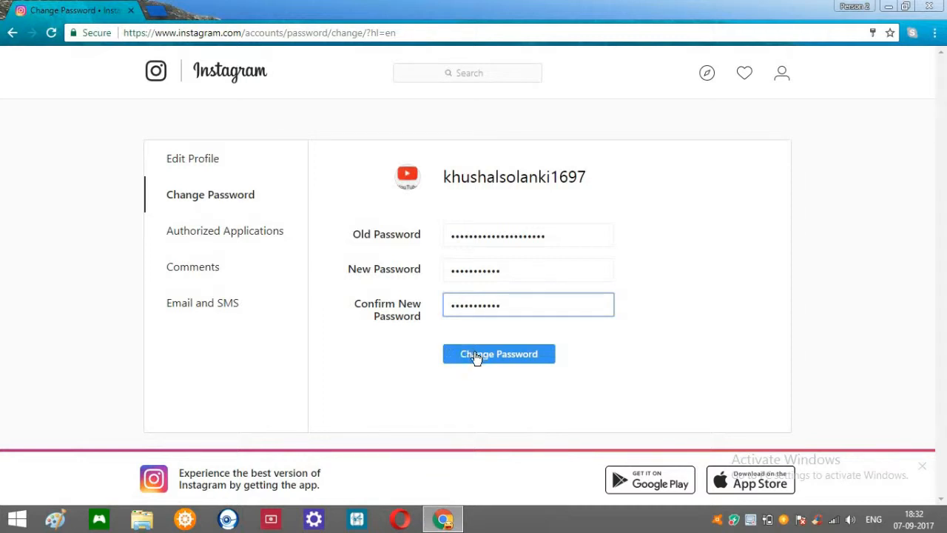
Step: Submit the Change Password form until 'Password changed.' appears
left_click(498, 354)
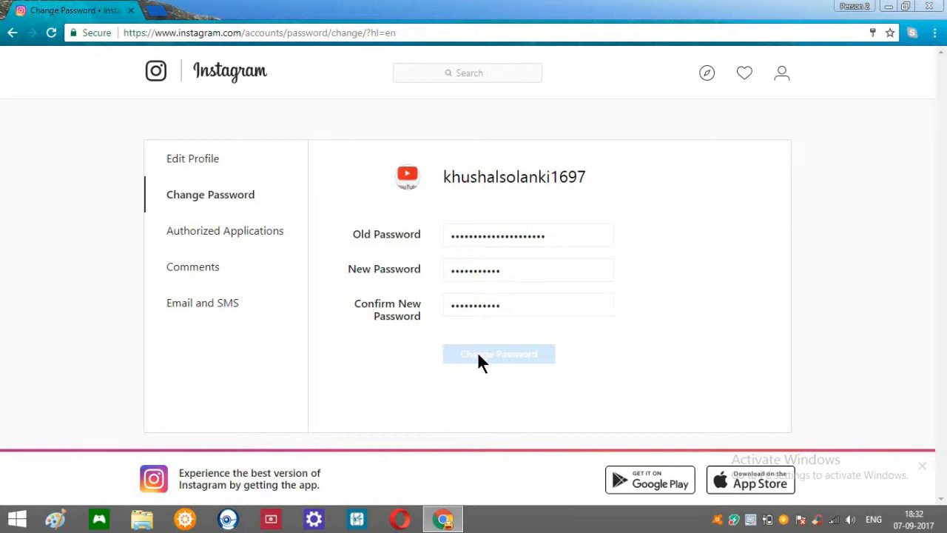
left_click(499, 354)
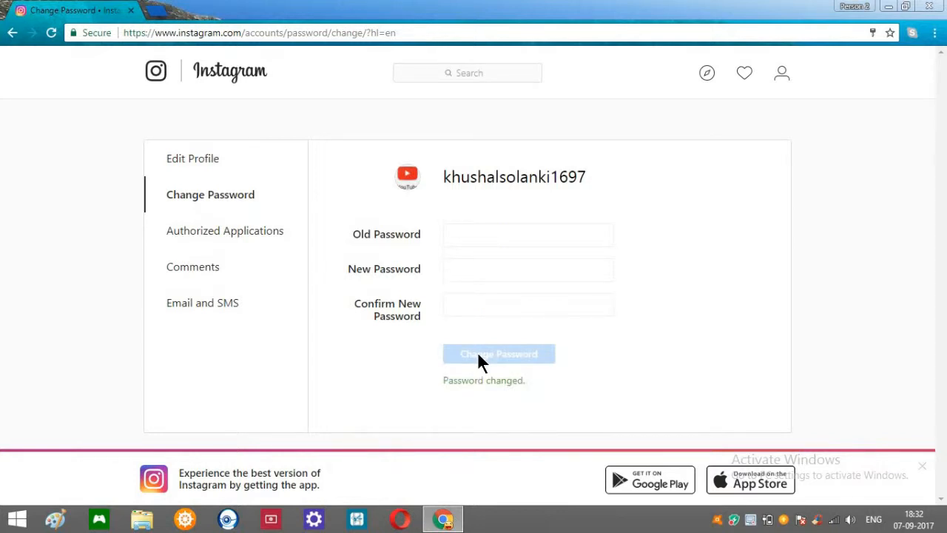
mouse_move(442, 389)
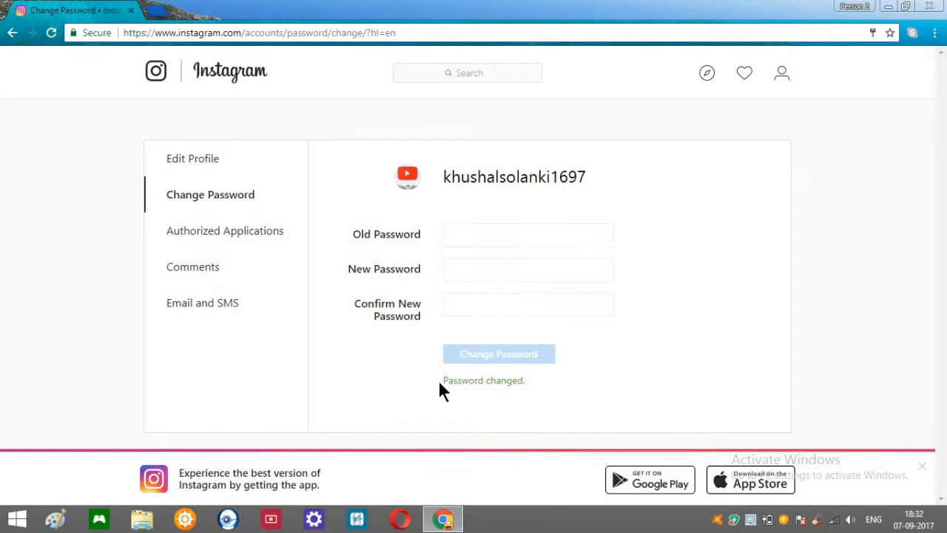
mouse_move(767, 98)
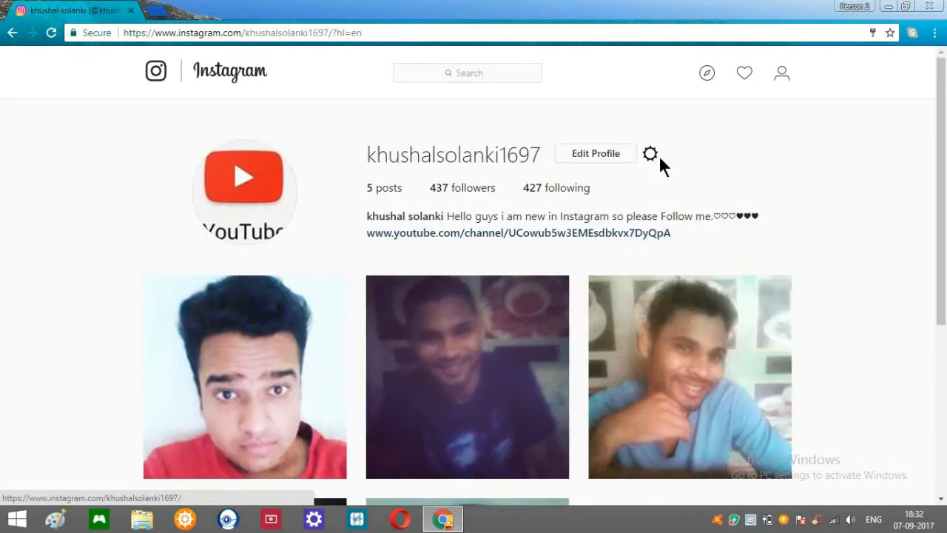
Step: Choose Log Out from the gear-icon options menu beside Edit Profile
left_click(650, 153)
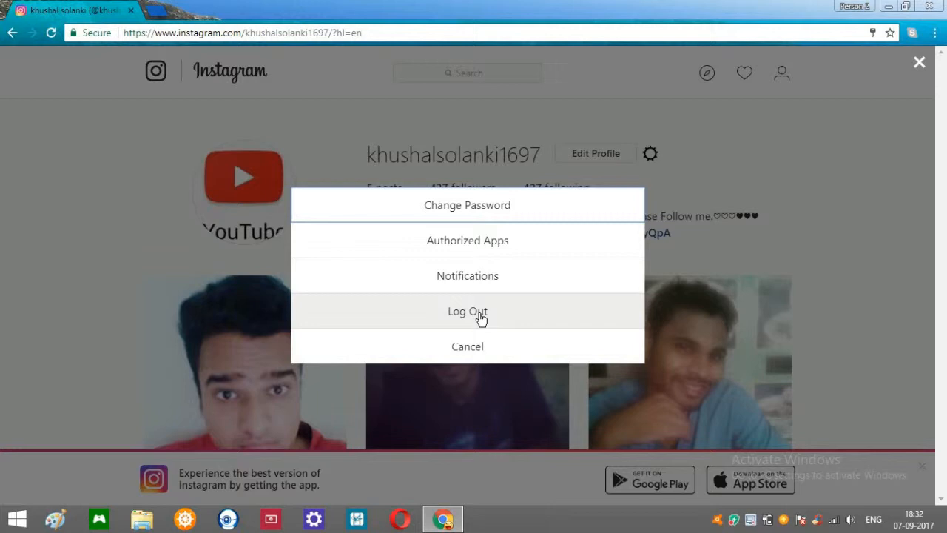
left_click(467, 311)
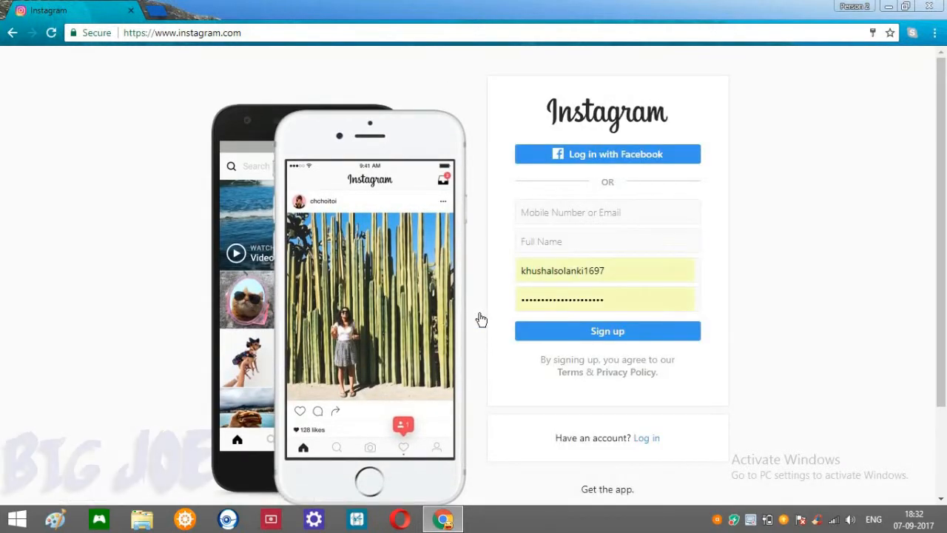
left_click(607, 299)
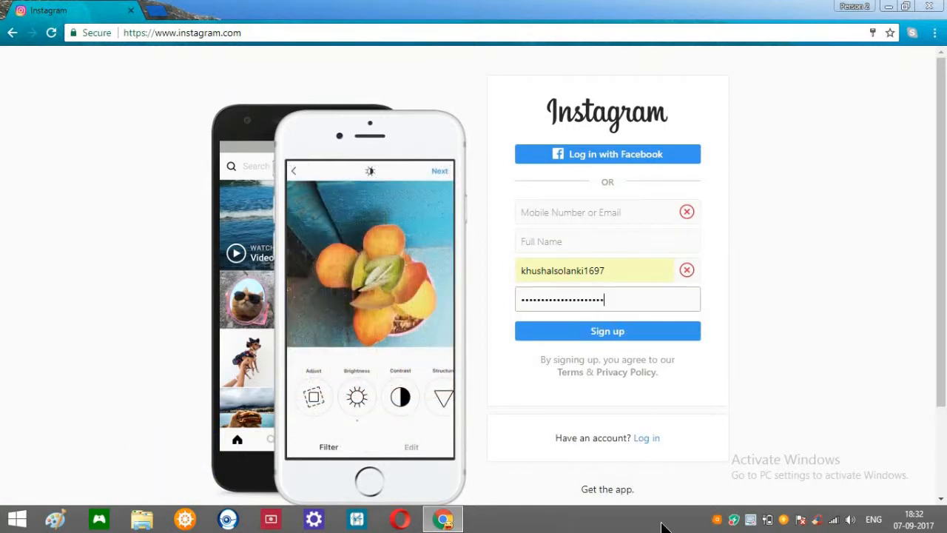
Step: Attempt login with the autofilled old password, then start retyping the rejected password
left_click(646, 438)
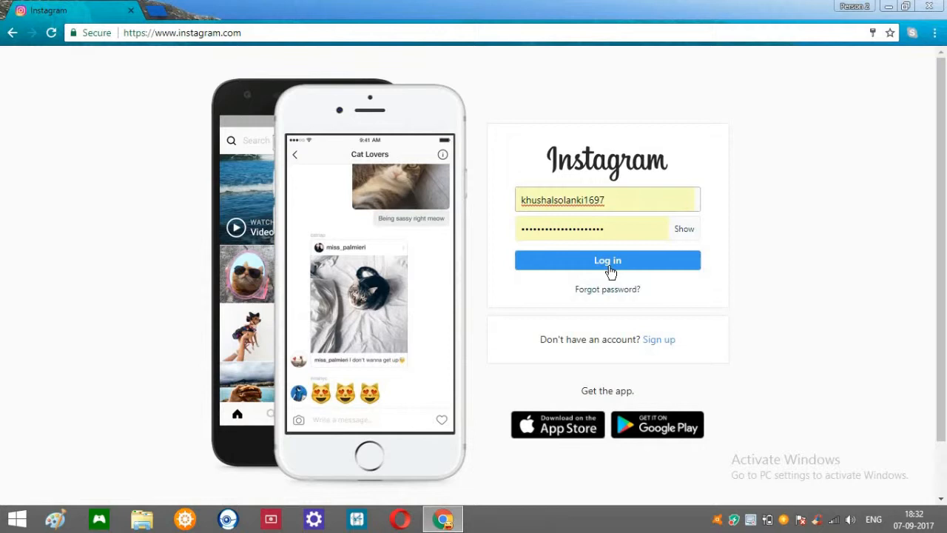
left_click(607, 260)
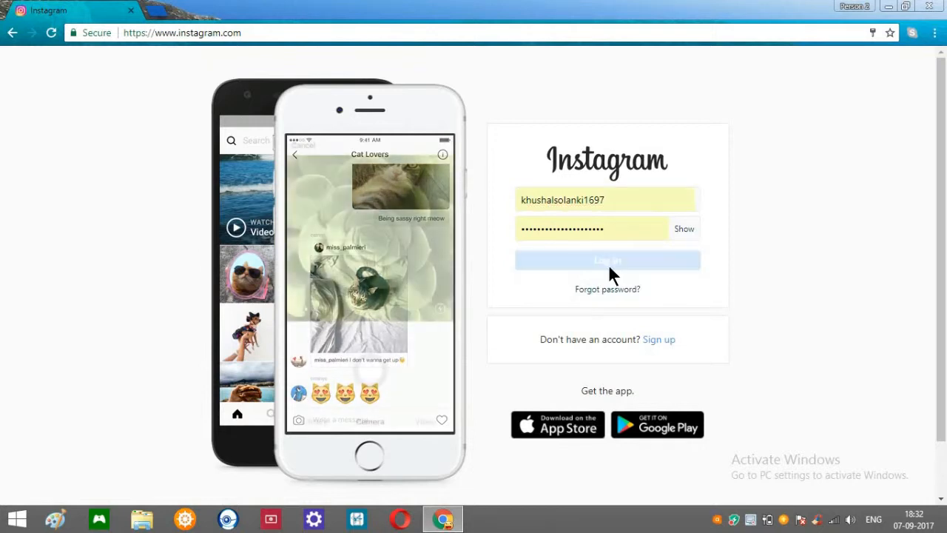
left_click(608, 260)
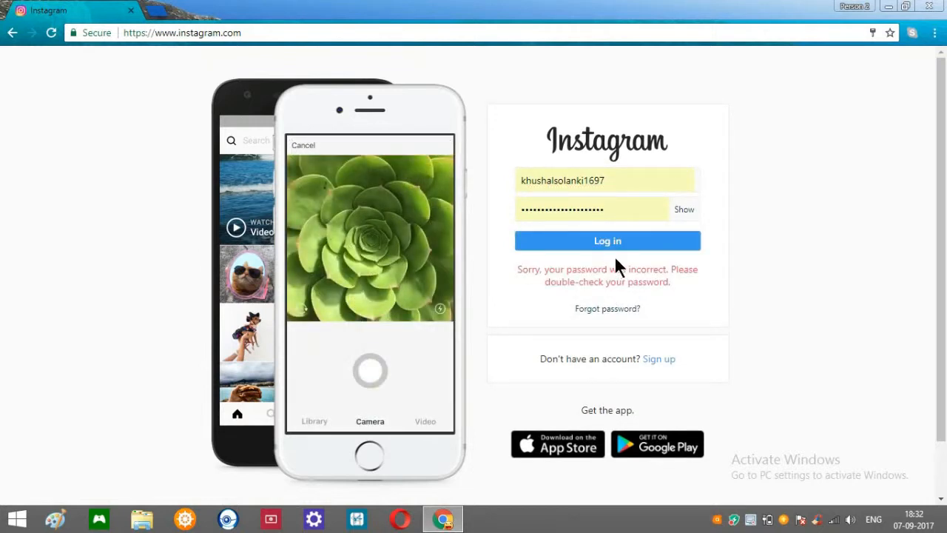
left_click(590, 209)
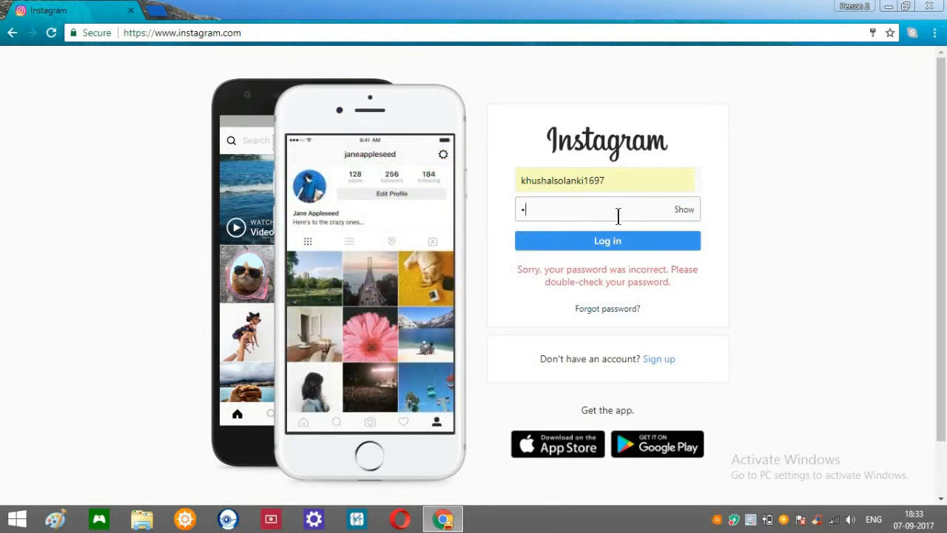
Step: Log in with the newly typed password and open the profile page from the top bar
type("•")
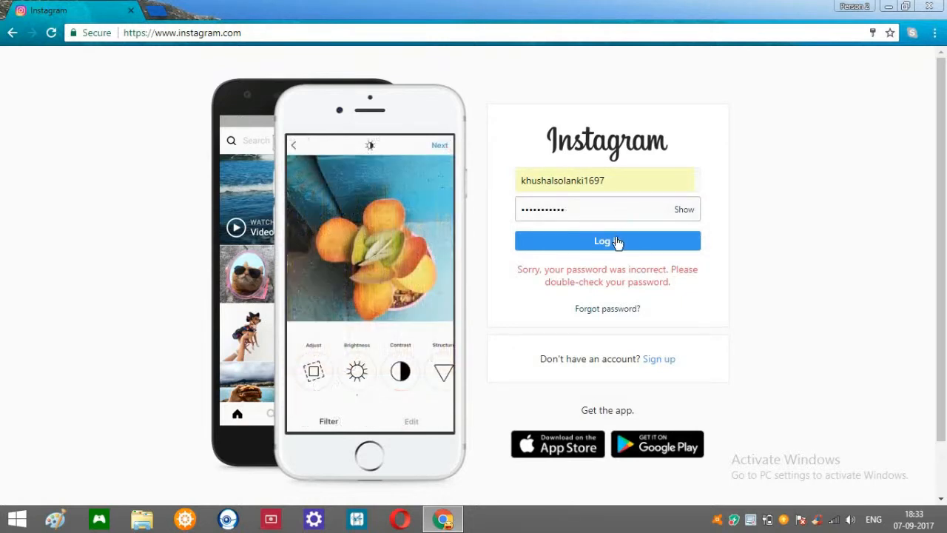
left_click(607, 241)
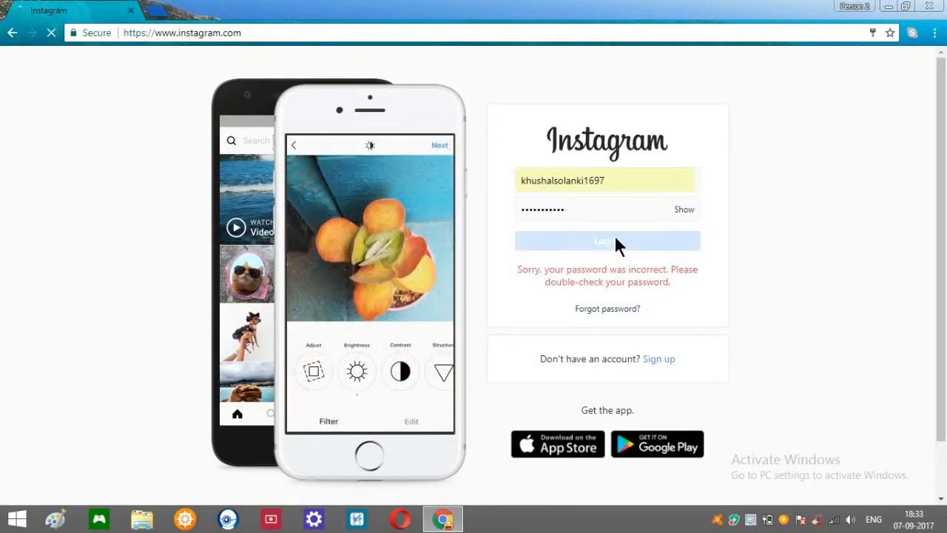
left_click(607, 241)
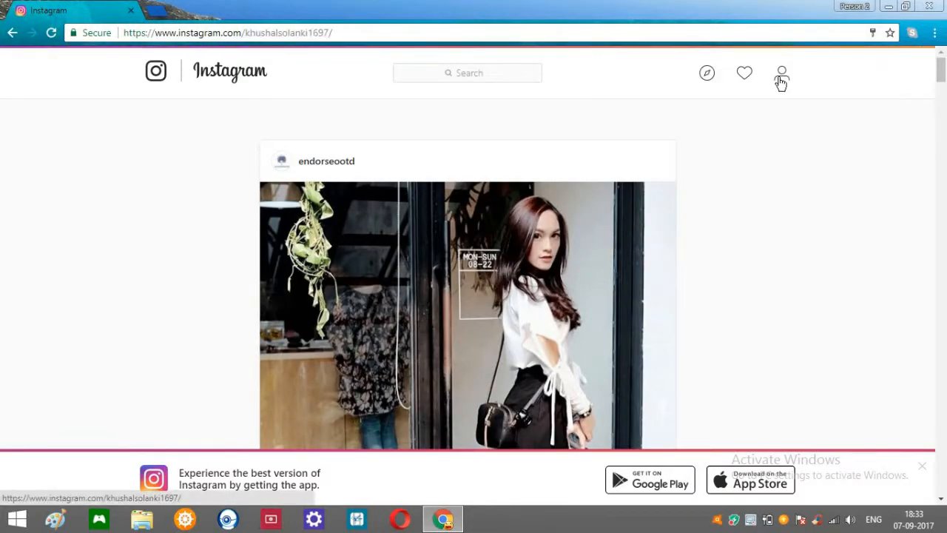
left_click(781, 74)
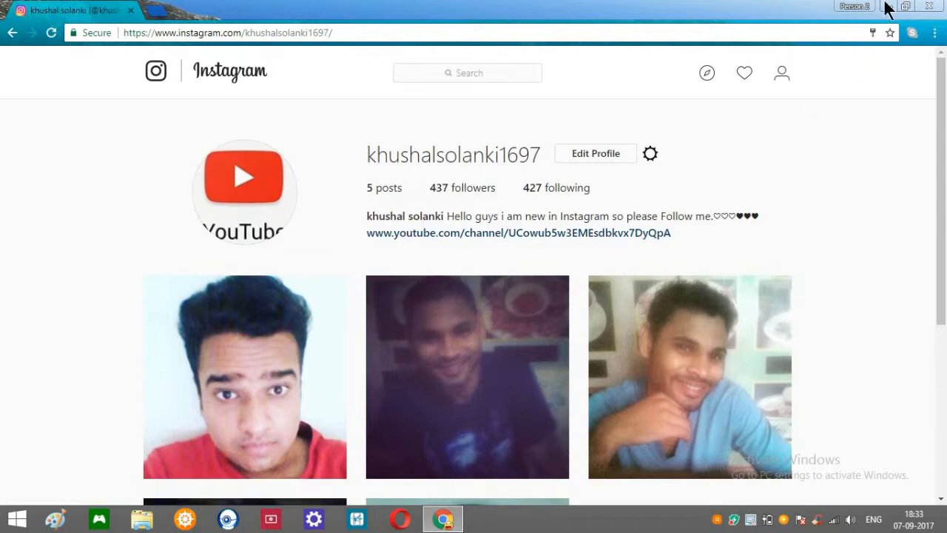